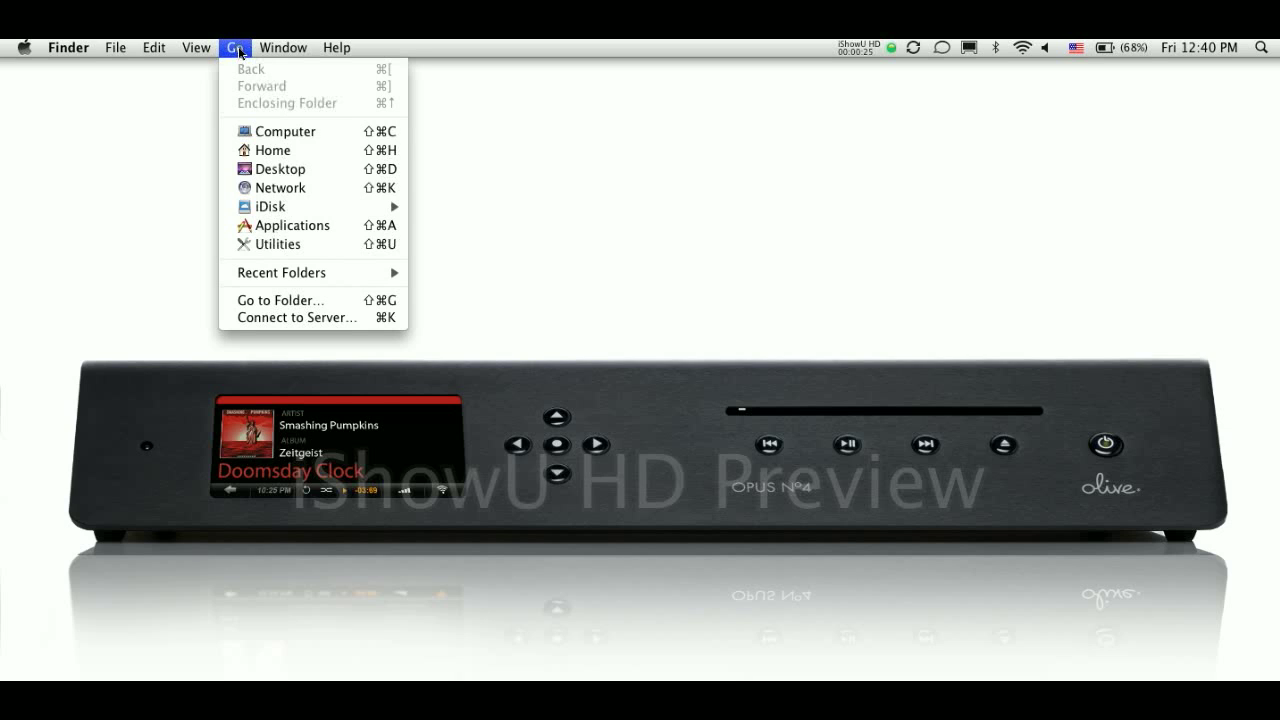
mouse_move(294, 338)
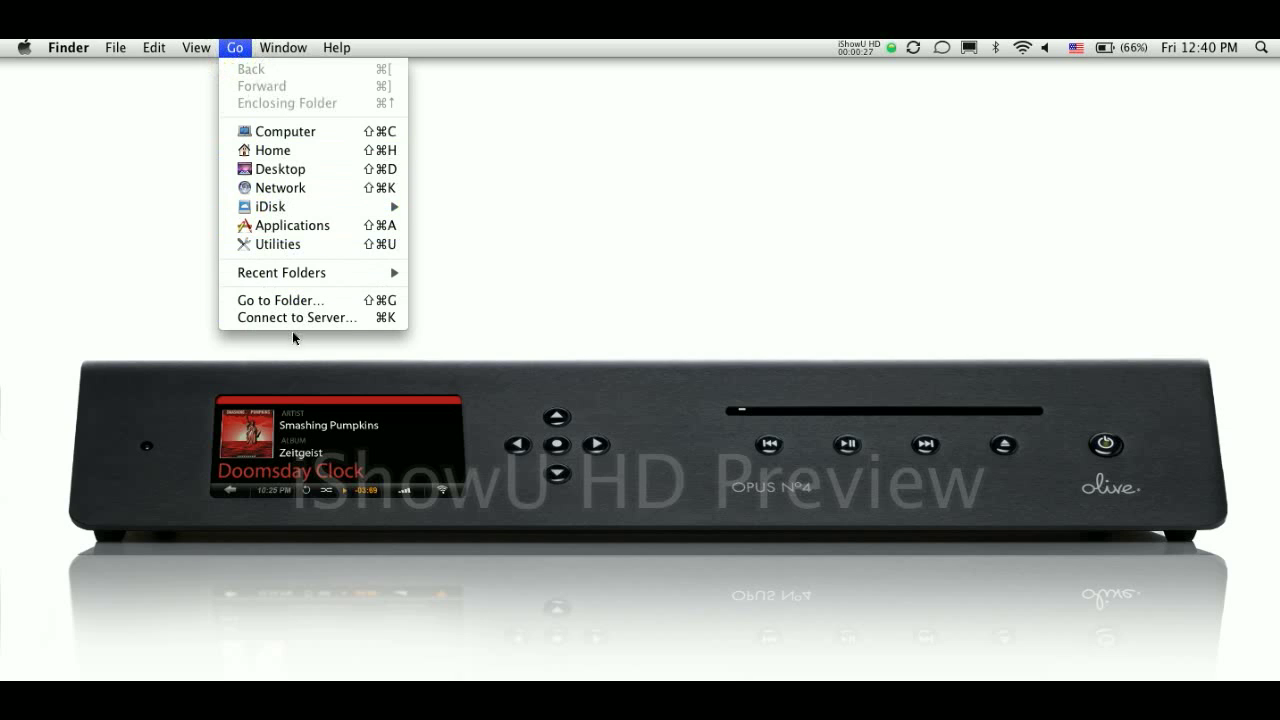
- Bring up Finder's Connect to Server dialog from the Go menu
click(296, 316)
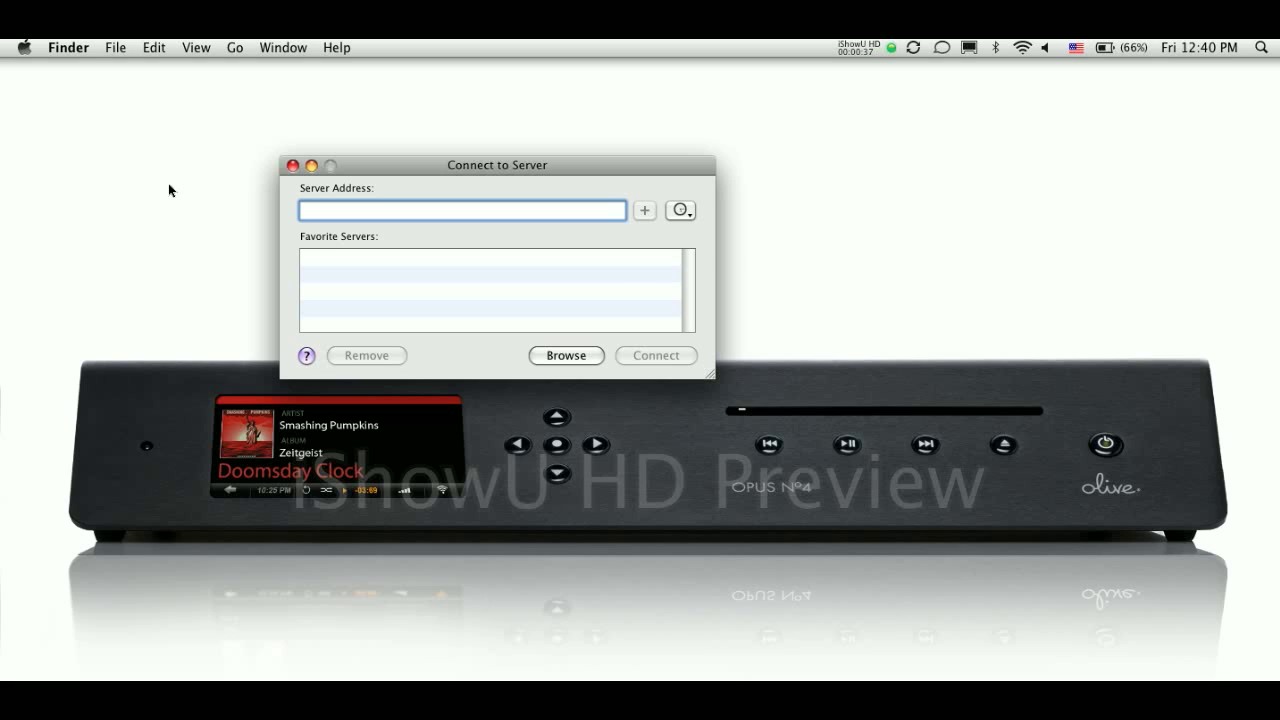
- Connect to the server address smb://192.168.1.2
text(smb)
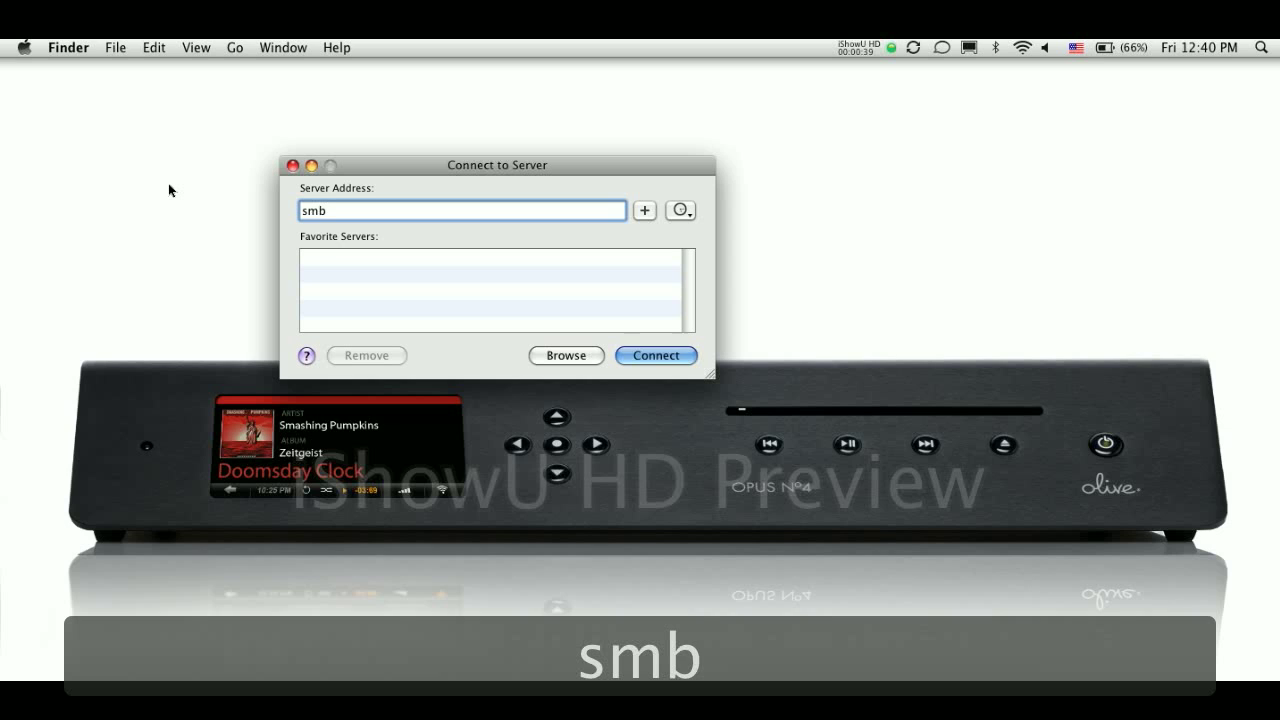
text(://)
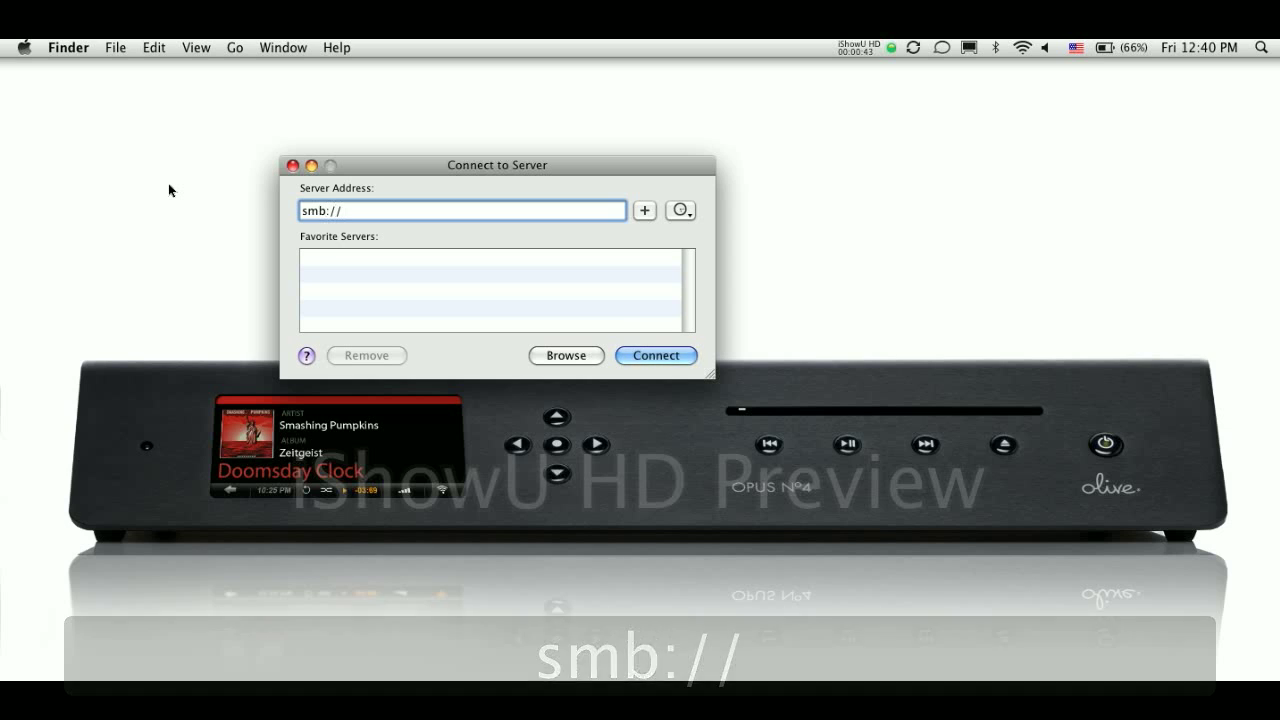
text(192.168)
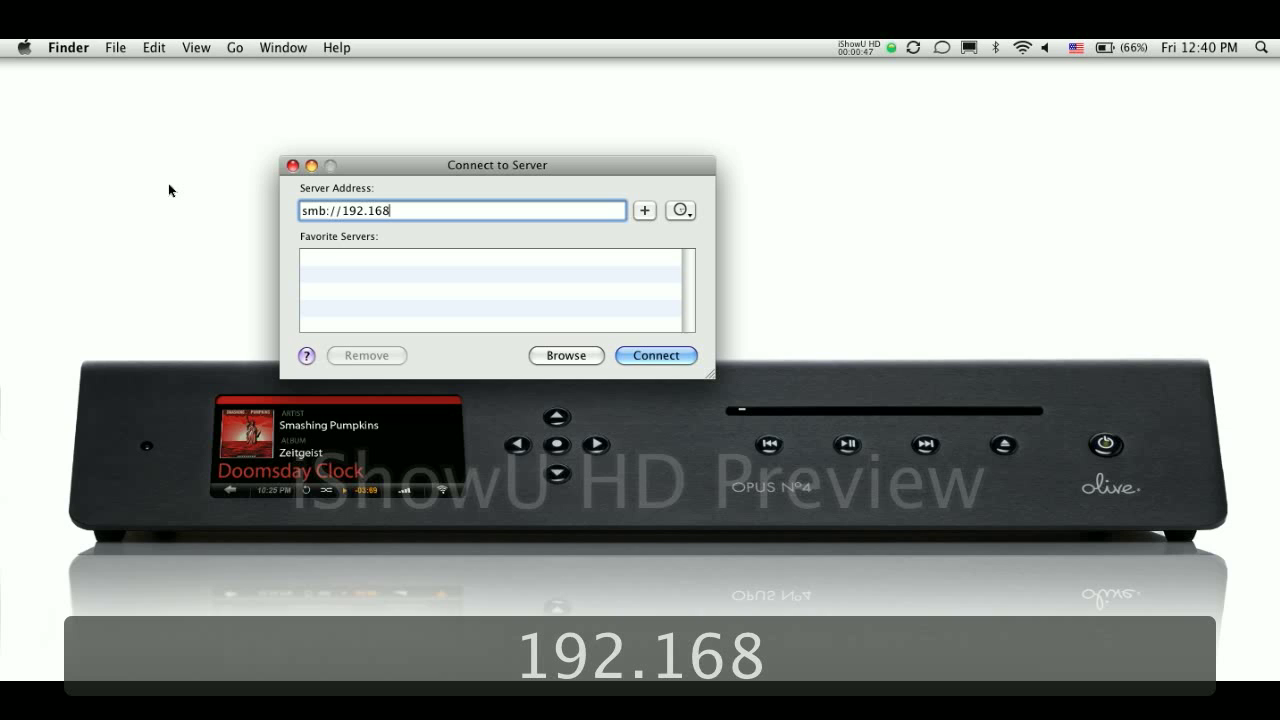
text(.1.2)
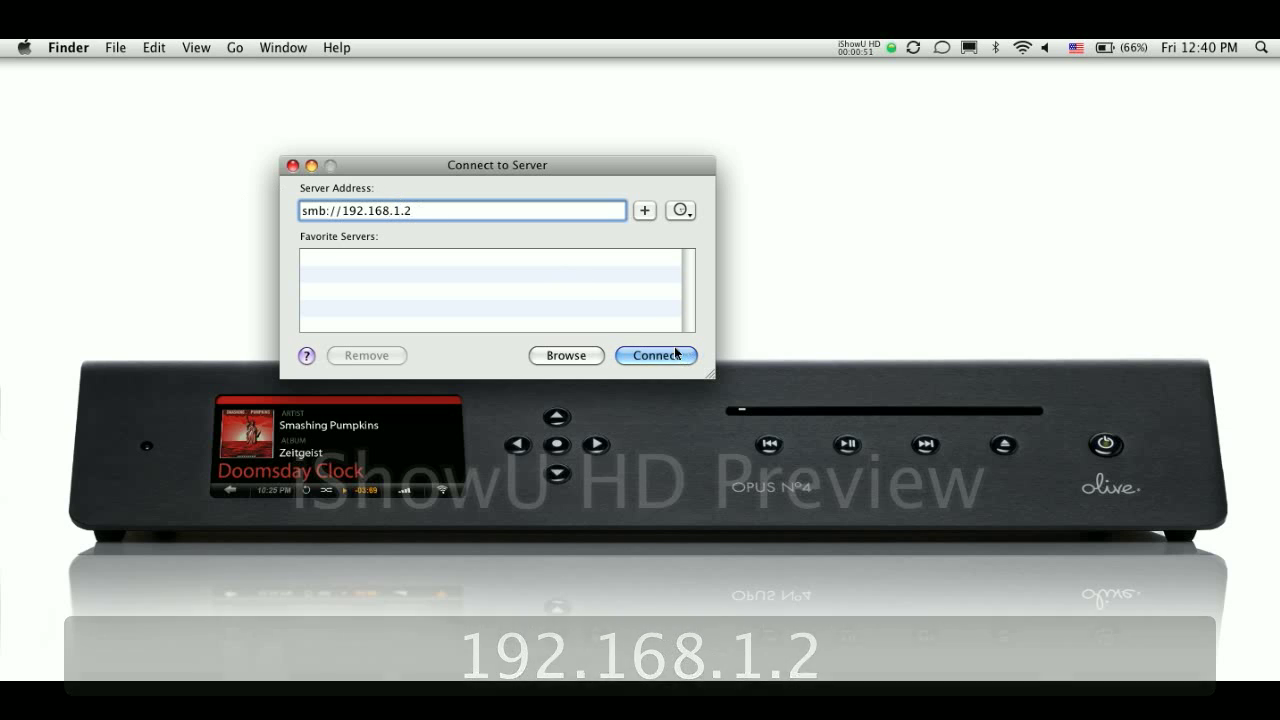
click(656, 356)
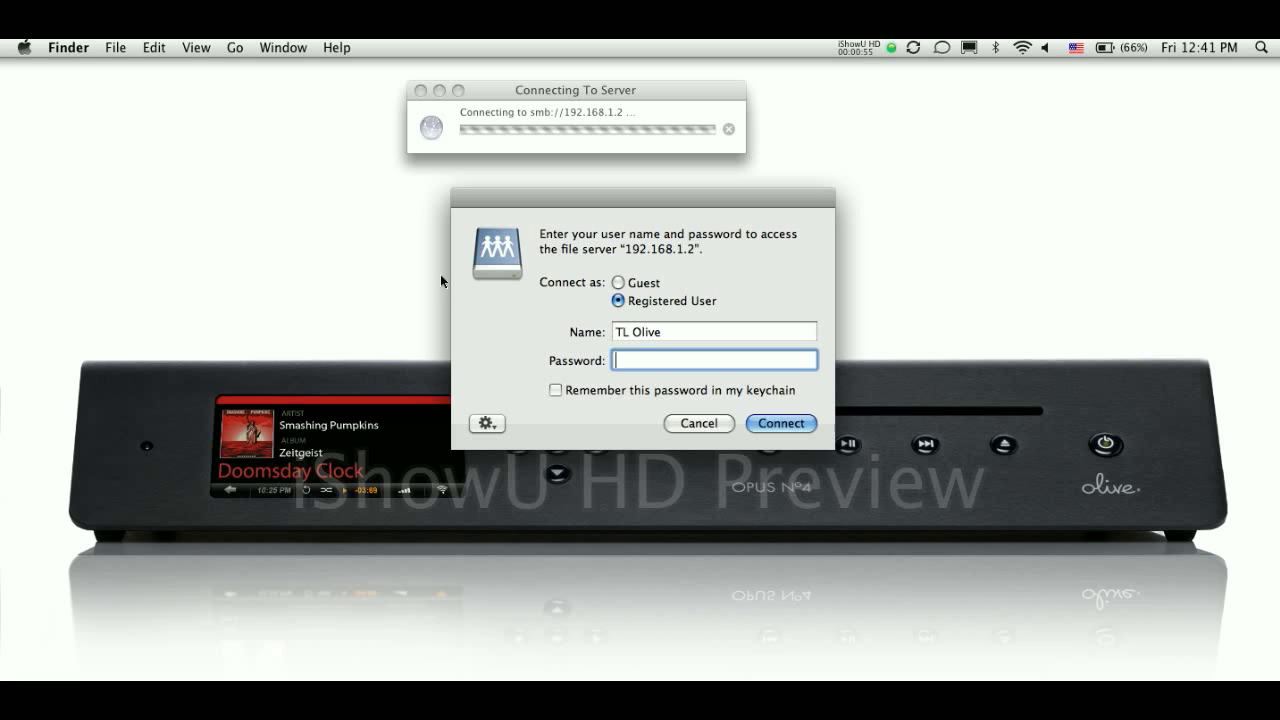
mouse_move(676, 272)
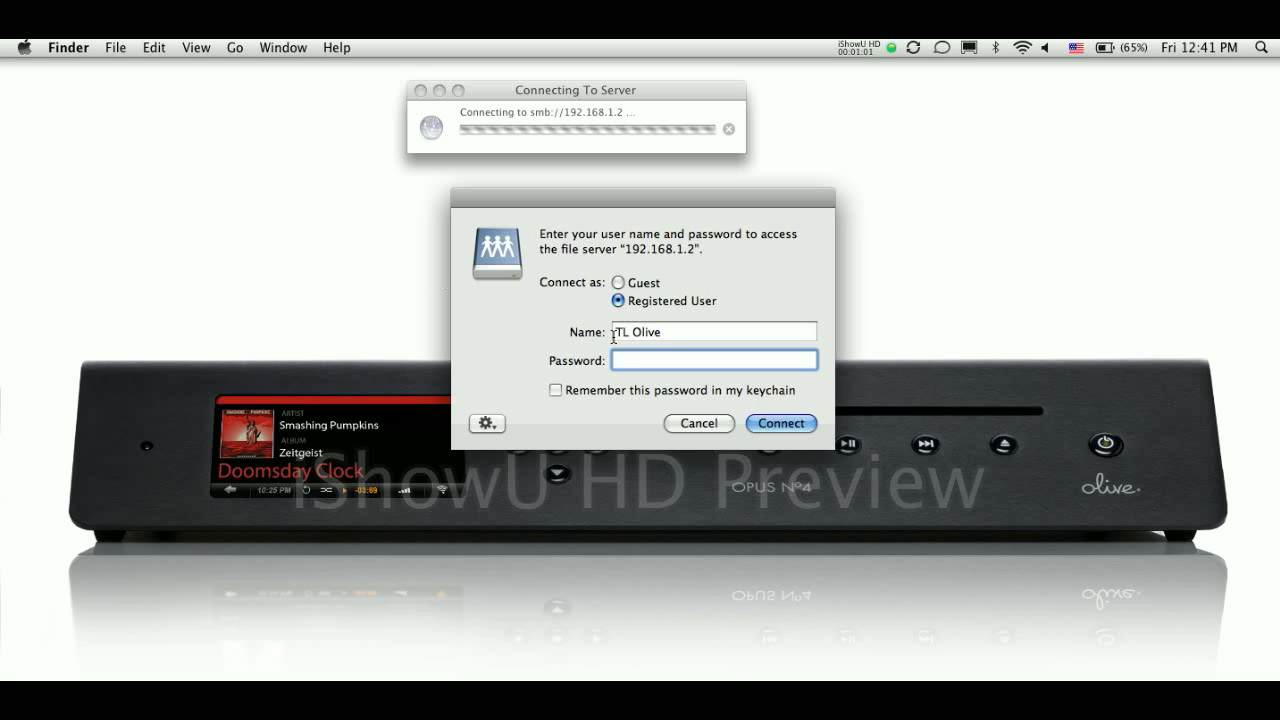
- Log in to 192.168.1.2 as registered user TL Olive so the import share opens
click(780, 424)
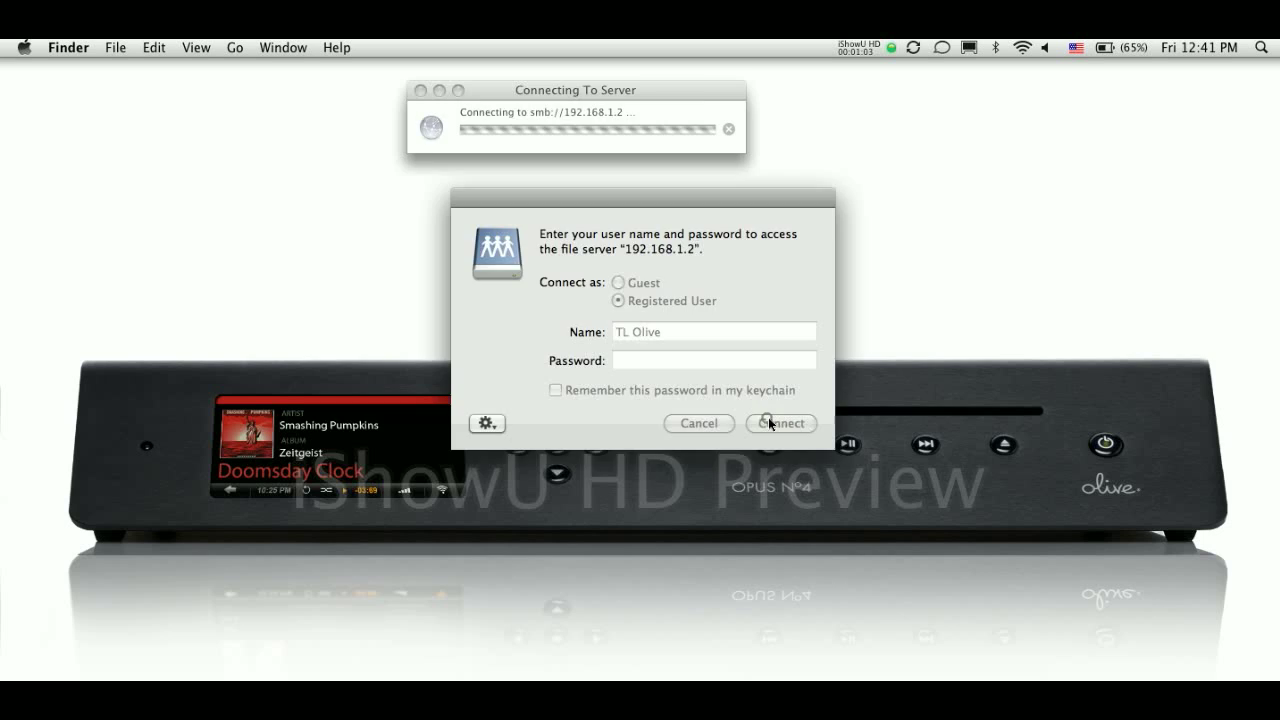
click(780, 424)
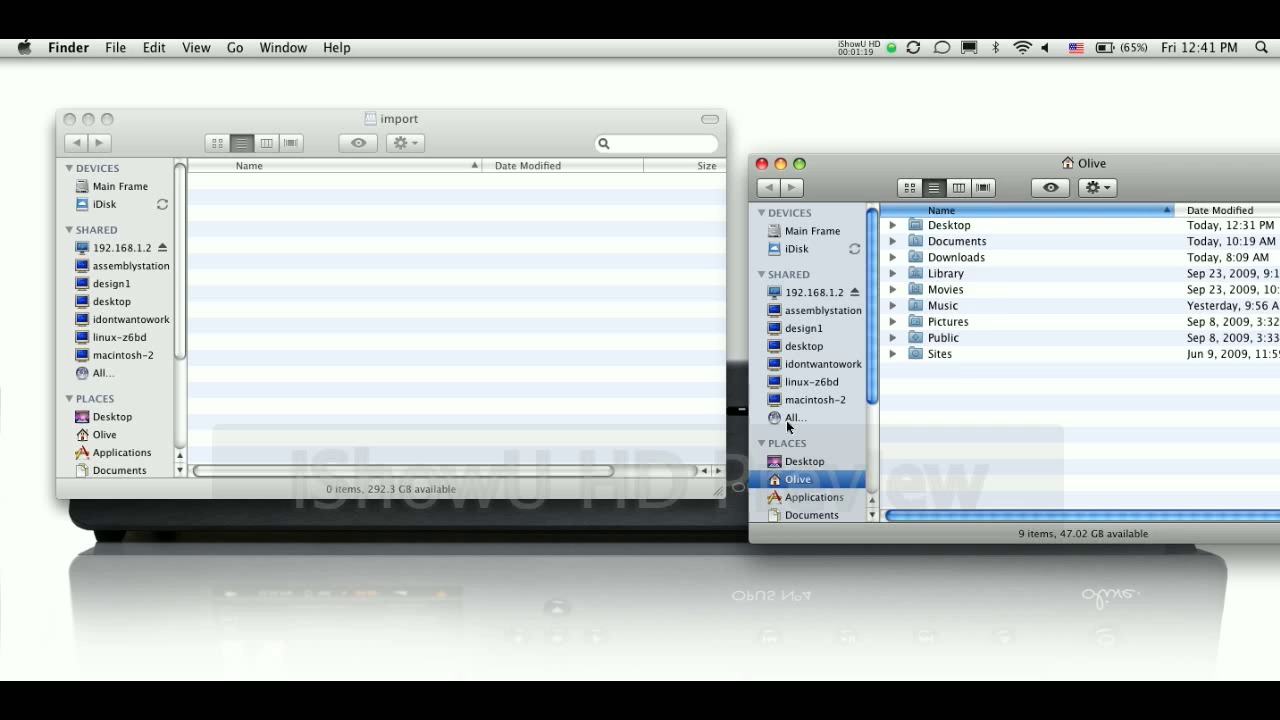
- Browse the hddd share to Local Audio > mcgowan > FLAC and pick the ABBA folder to copy
click(796, 418)
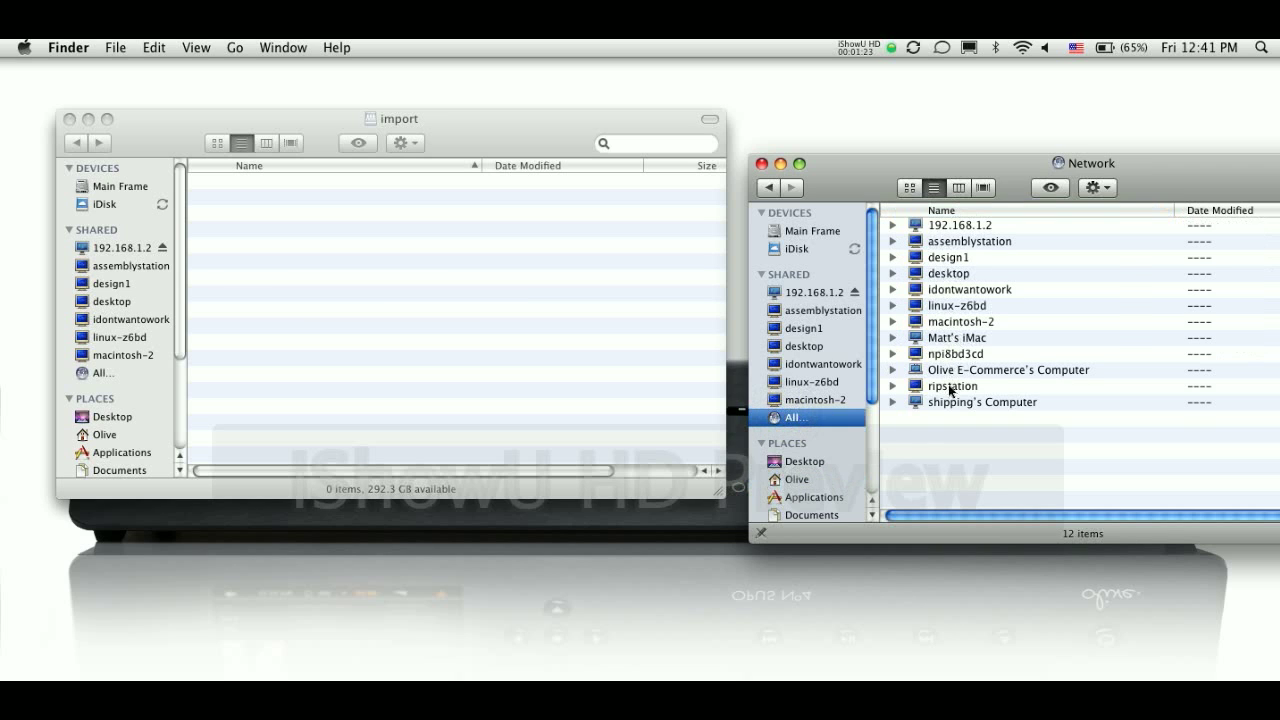
double_click(952, 384)
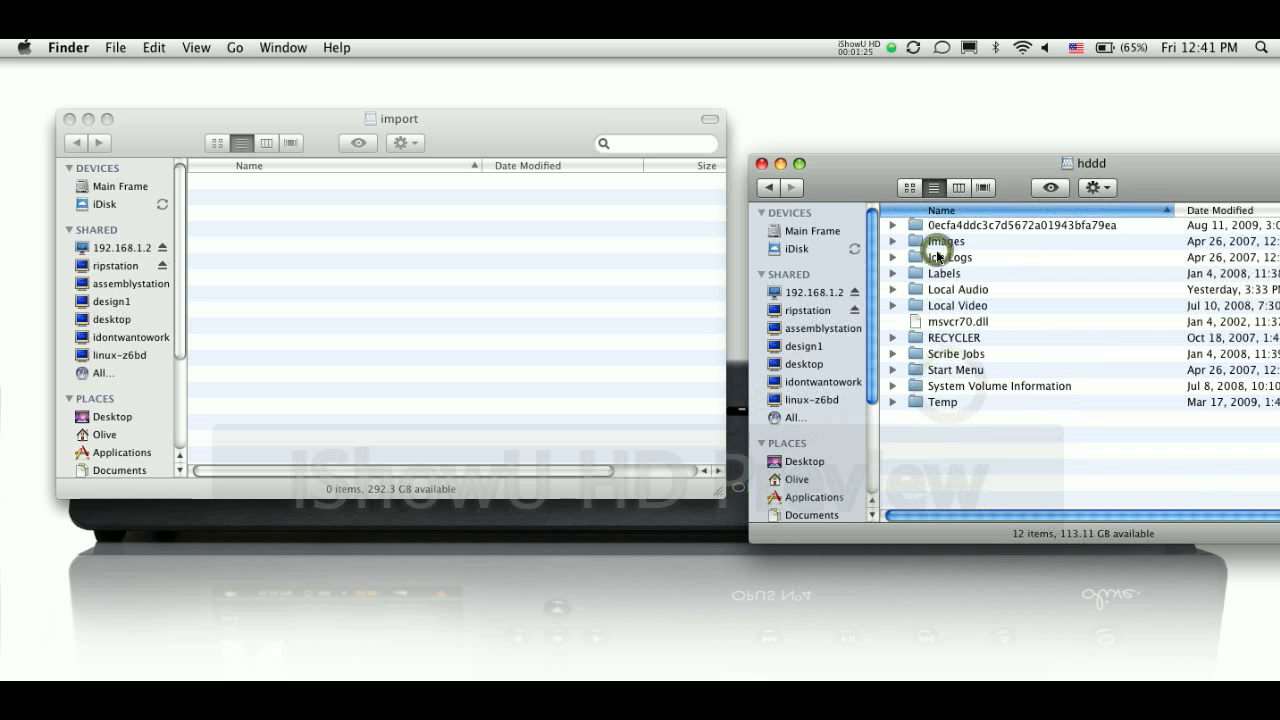
double_click(956, 288)
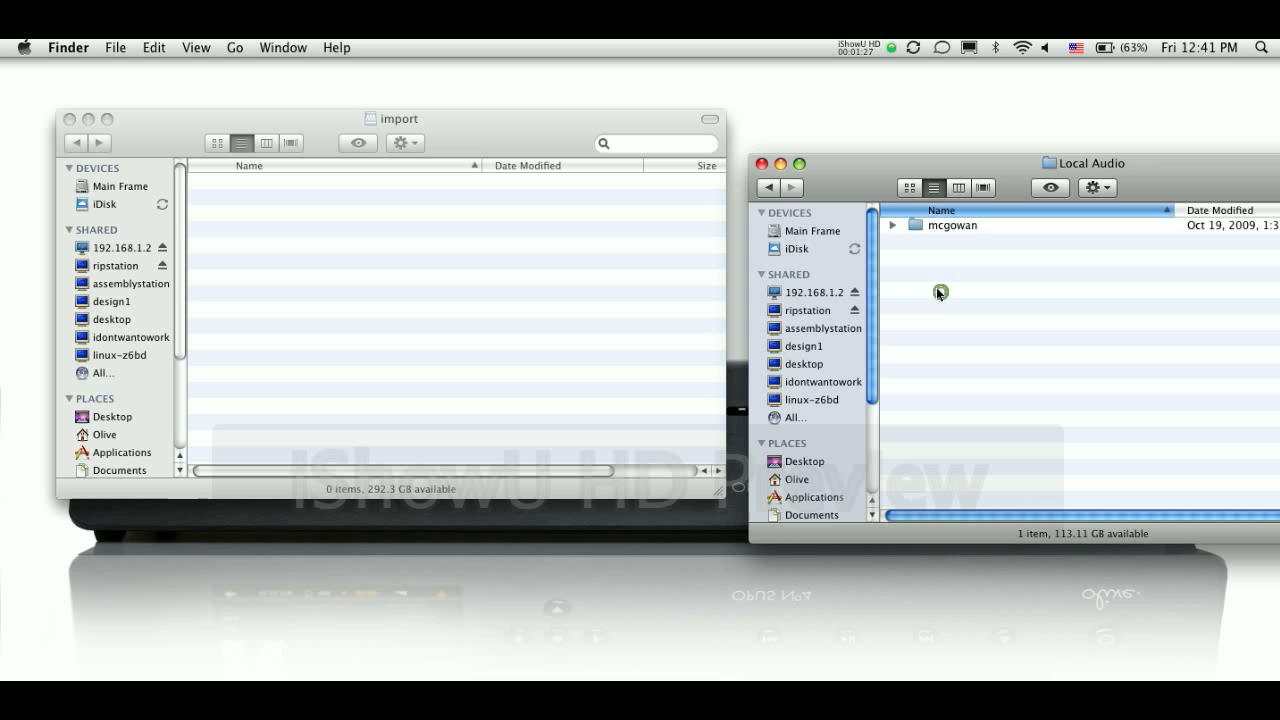
double_click(952, 224)
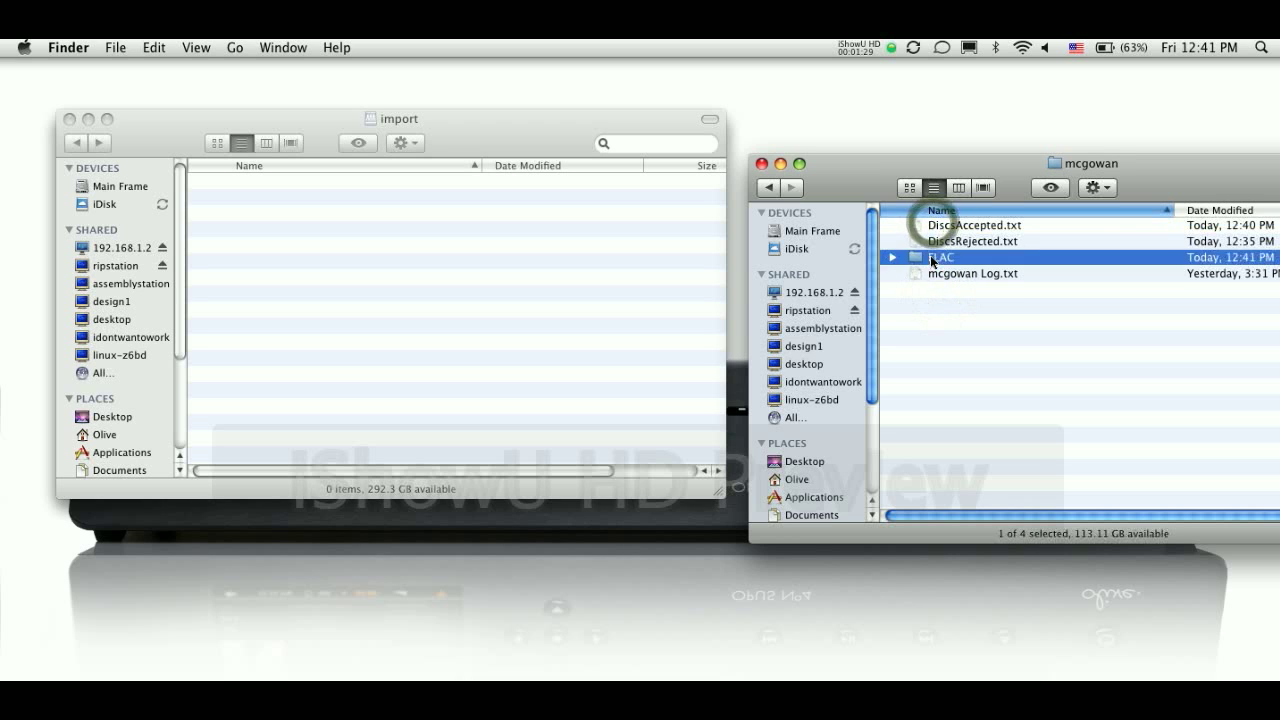
double_click(940, 256)
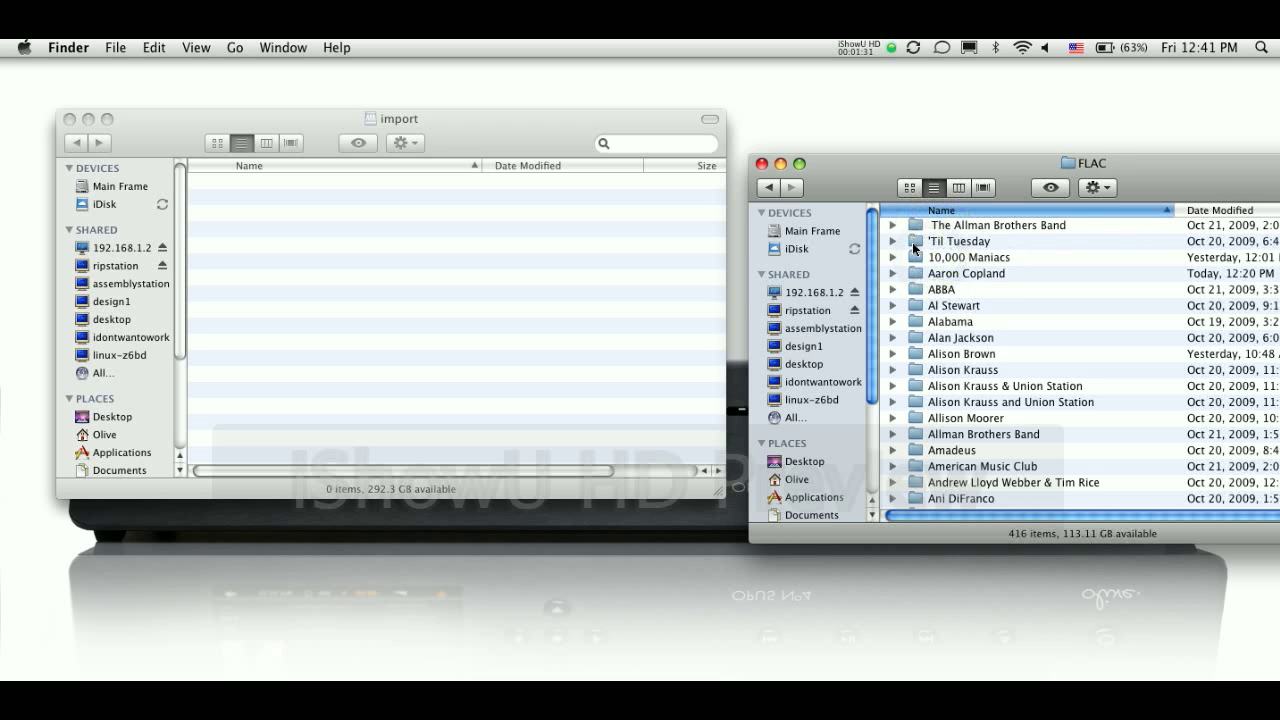
click(976, 288)
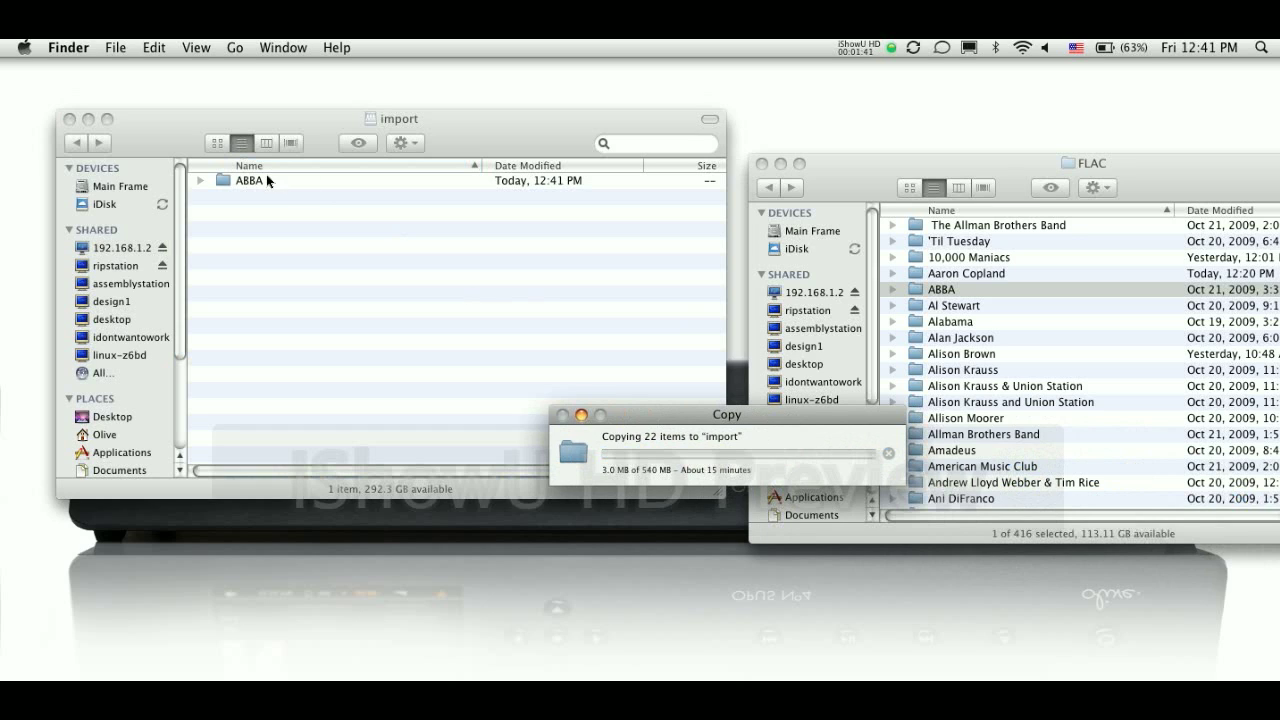
mouse_move(856, 540)
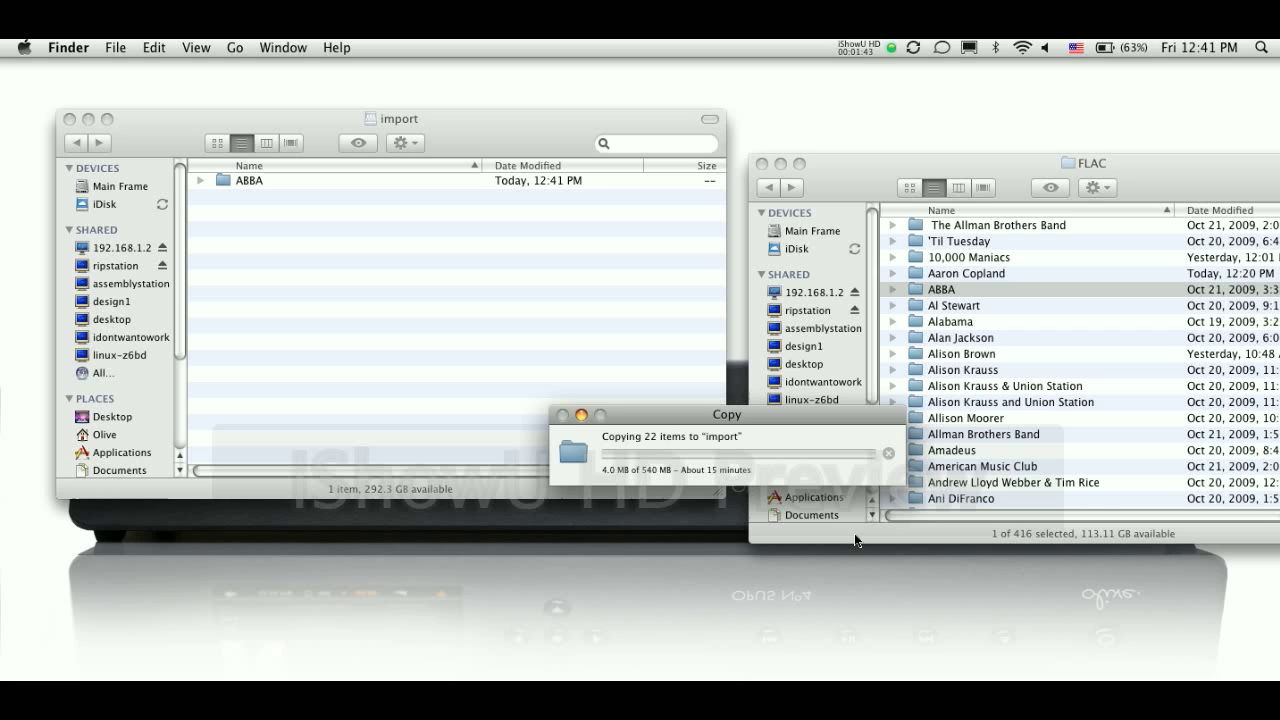